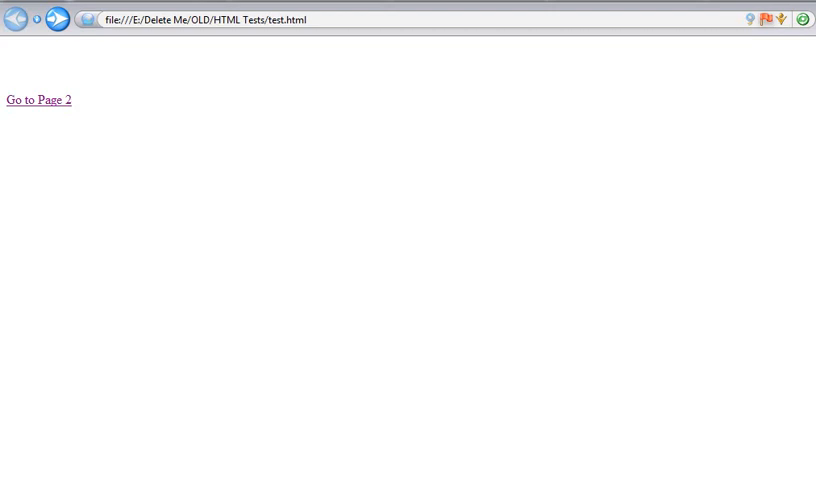
{"action": "mouse_move", "coordinate": [158, 148]}
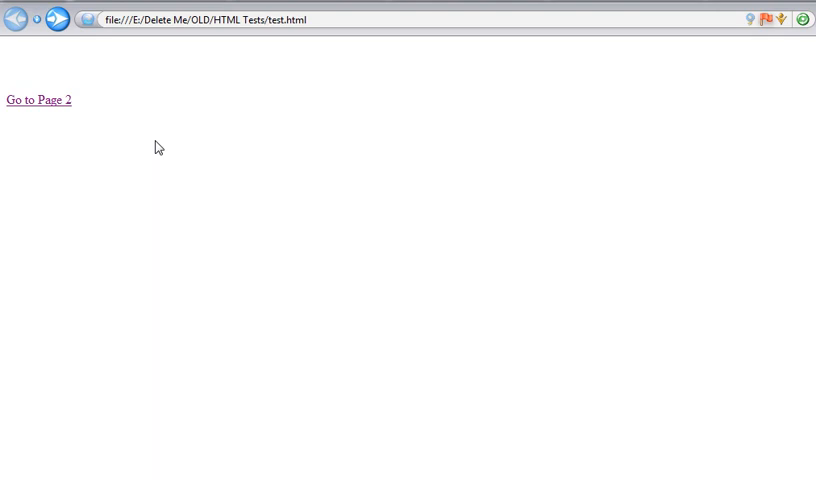
- Follow the Go to Page 2 link and accept its 'Sure you wanna go to Page 2?' confirmation
{"action": "left_click", "coordinate": [38, 100]}
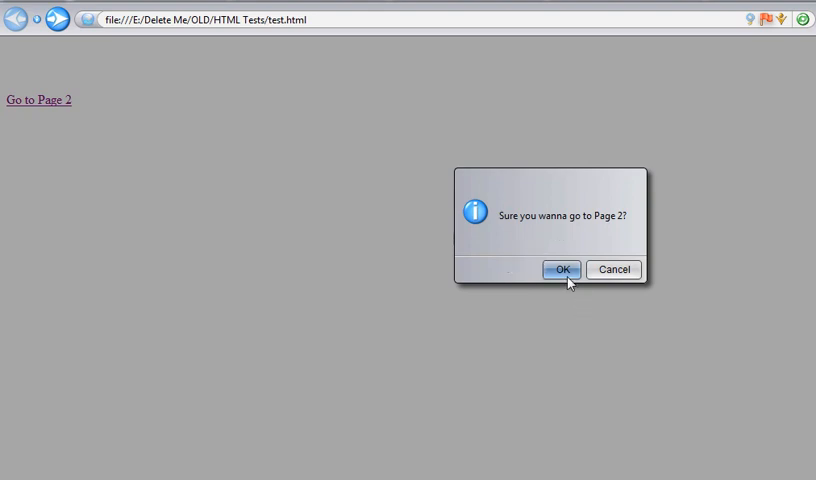
{"action": "left_click", "coordinate": [560, 270]}
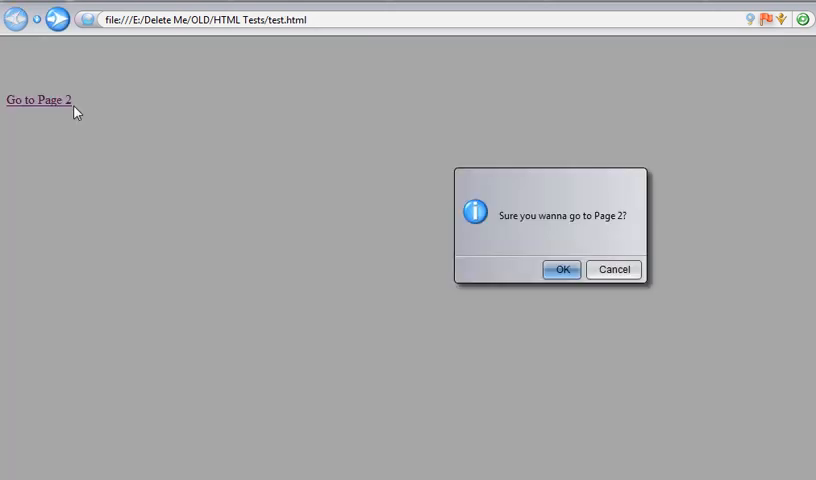
{"action": "left_click", "coordinate": [560, 268]}
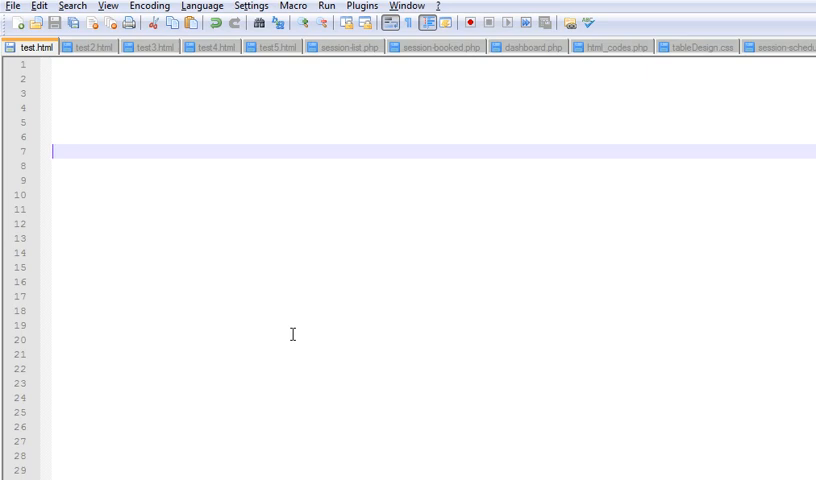
- Write line 7 as an anchor with href="test2.html" and link text Go to Page 2
{"action": "type", "text": "<a"}
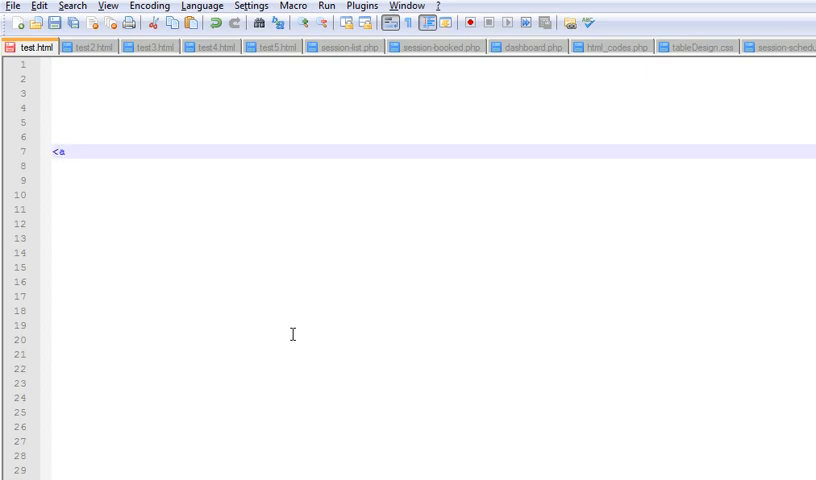
{"action": "type", "text": "href"}
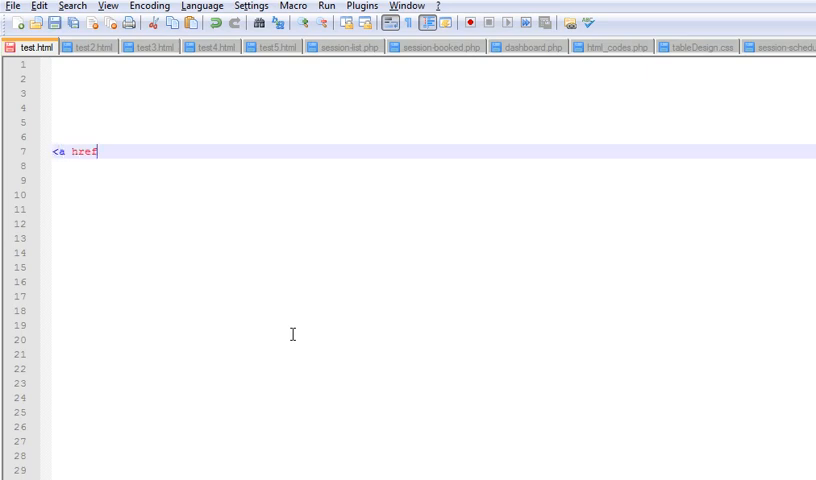
{"action": "type", "text": "=\""}
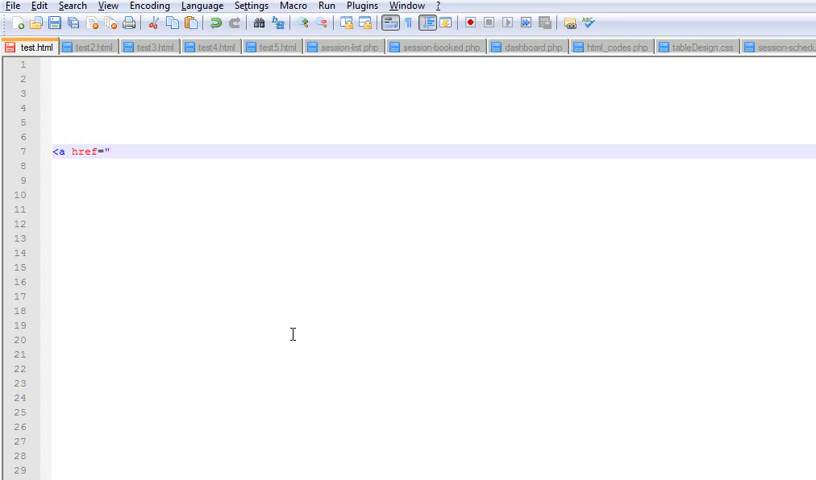
{"action": "type", "text": "test"}
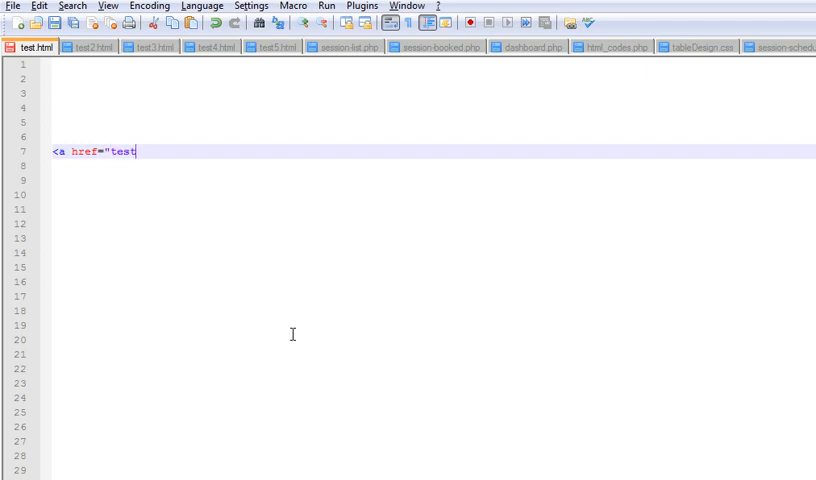
{"action": "type", "text": "2"}
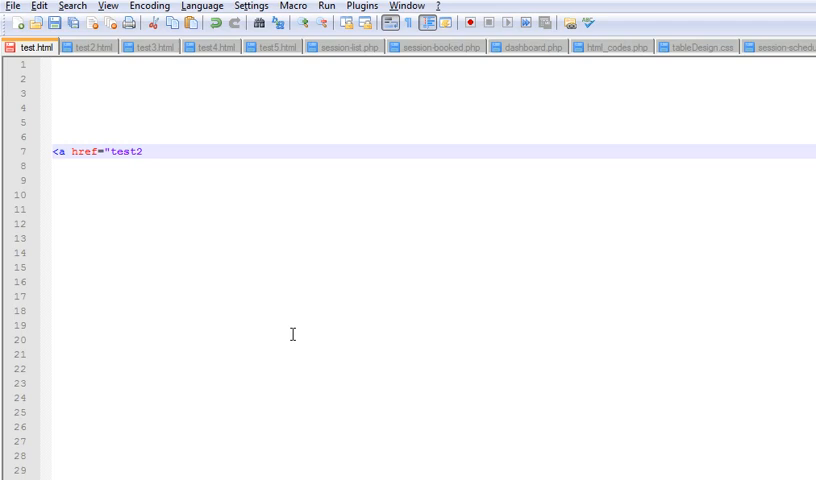
{"action": "type", "text": ".html\""}
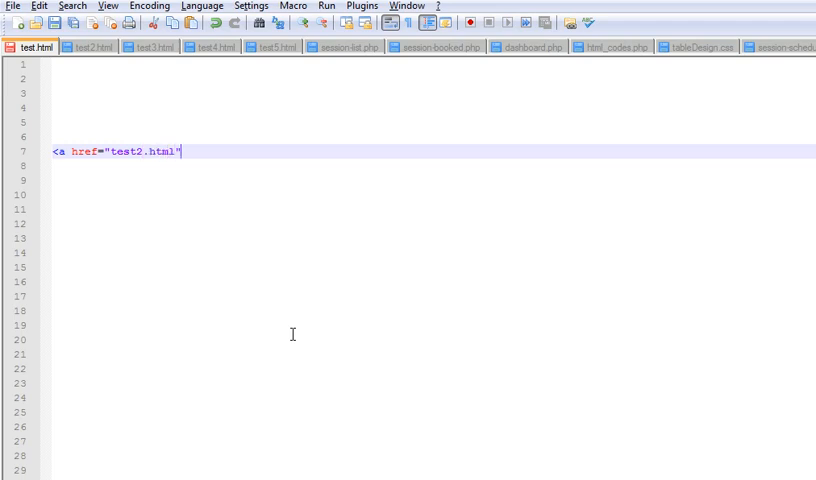
{"action": "type", "text": ">"}
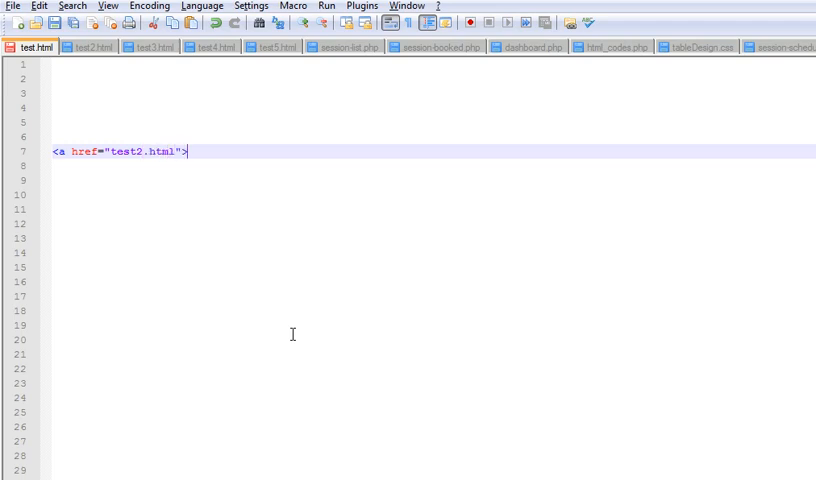
{"action": "type", "text": "<a"}
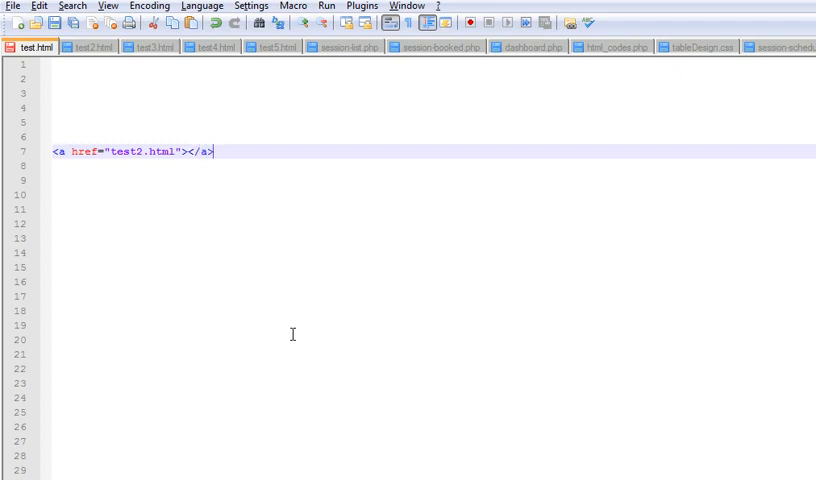
{"action": "type", "text": "Go to"}
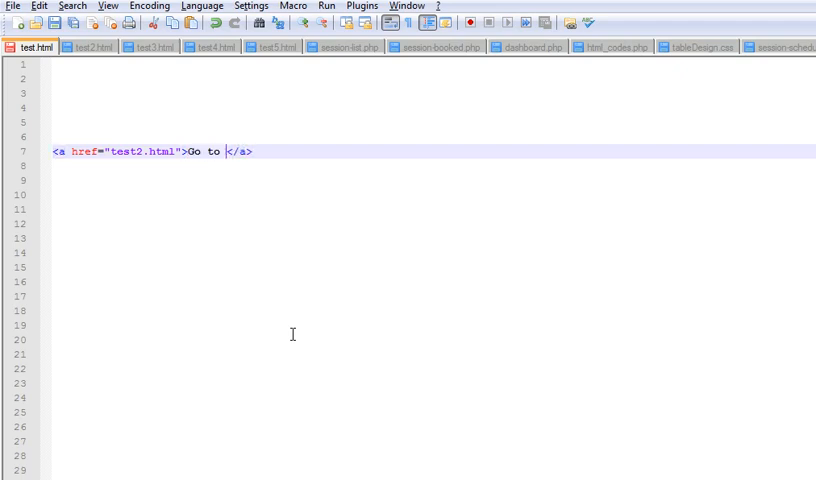
{"action": "type", "text": "Page 2"}
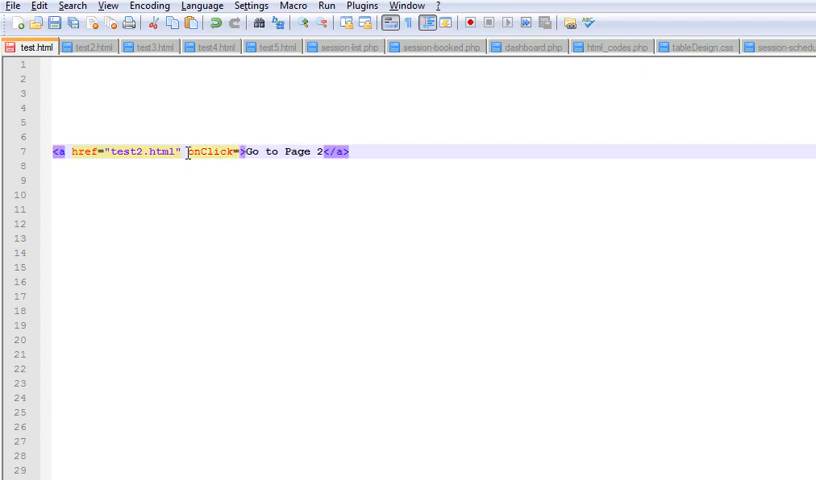
- Add onClick="return confirm('');" to the anchor after its href attribute
{"action": "type", "text": "\""}
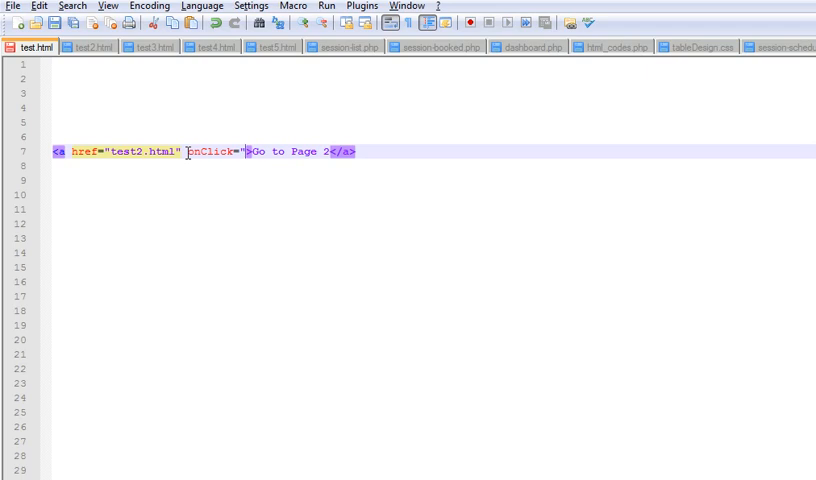
{"action": "type", "text": "retru"}
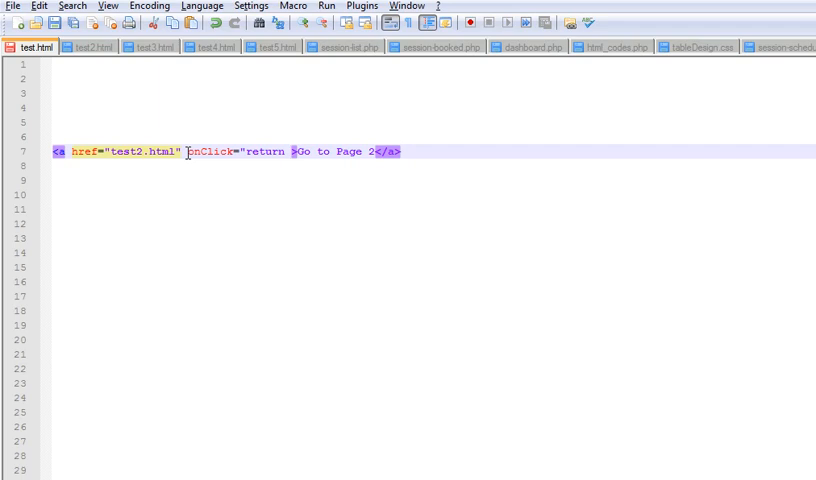
{"action": "type", "text": "confirm("}
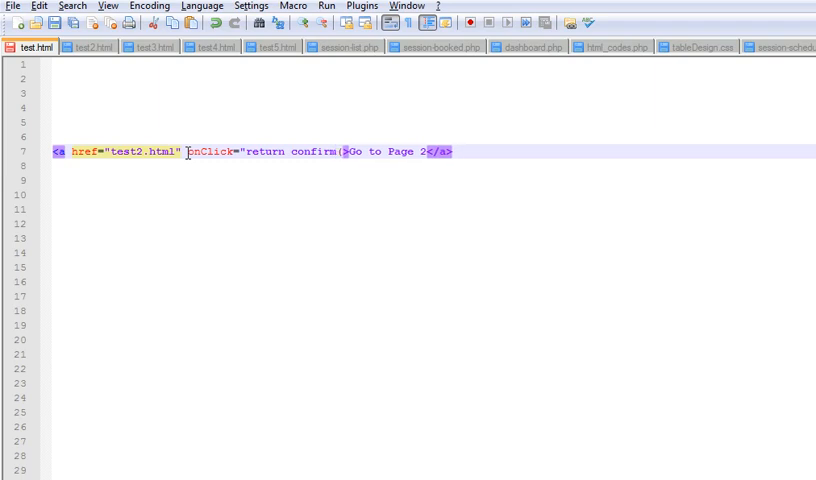
{"action": "type", "text": "'');"}
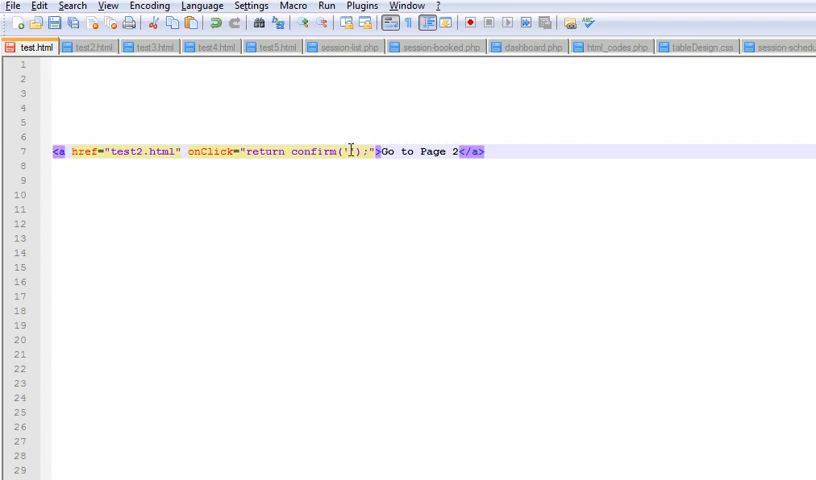
- Fill the confirm message with 'Sure you wanna go to page 2?'
{"action": "type", "text": "Sure you w"}
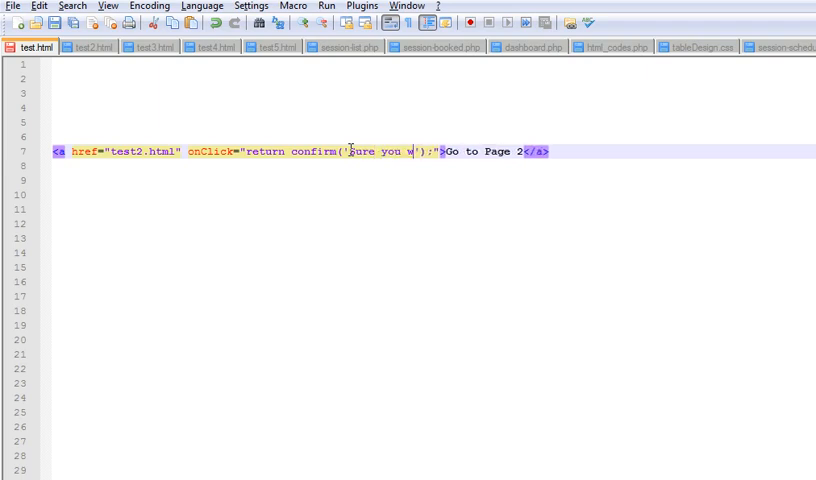
{"action": "type", "text": "anna go to"}
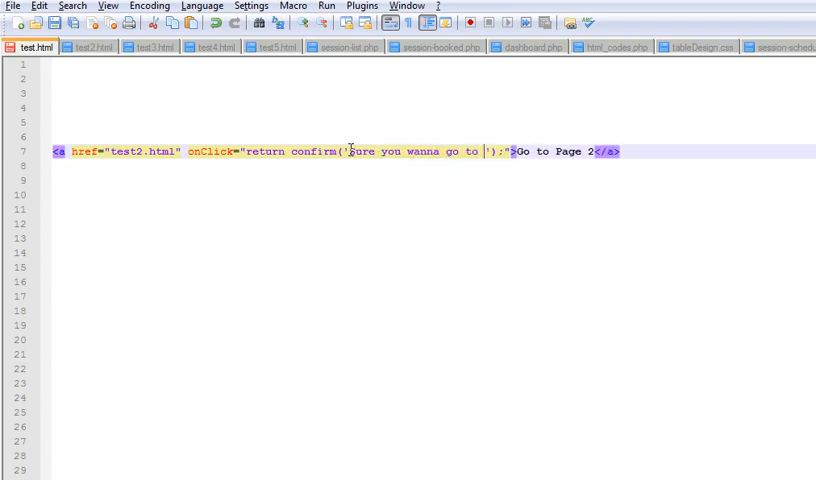
{"action": "type", "text": "page 2"}
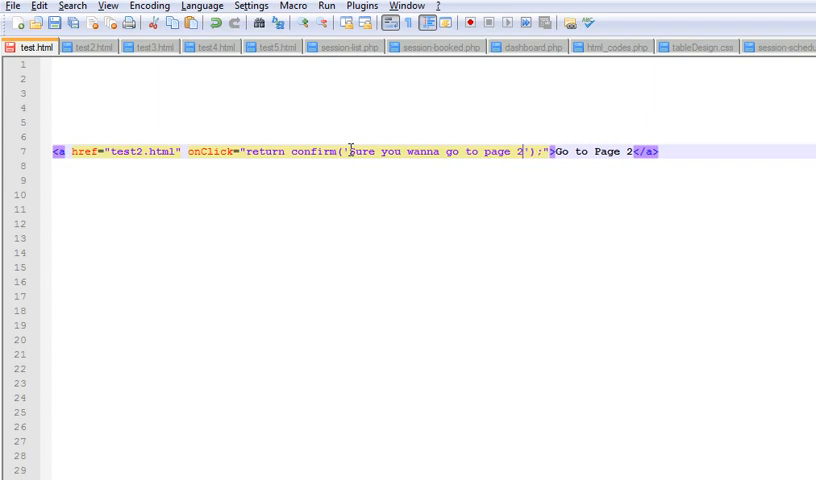
{"action": "type", "text": "?"}
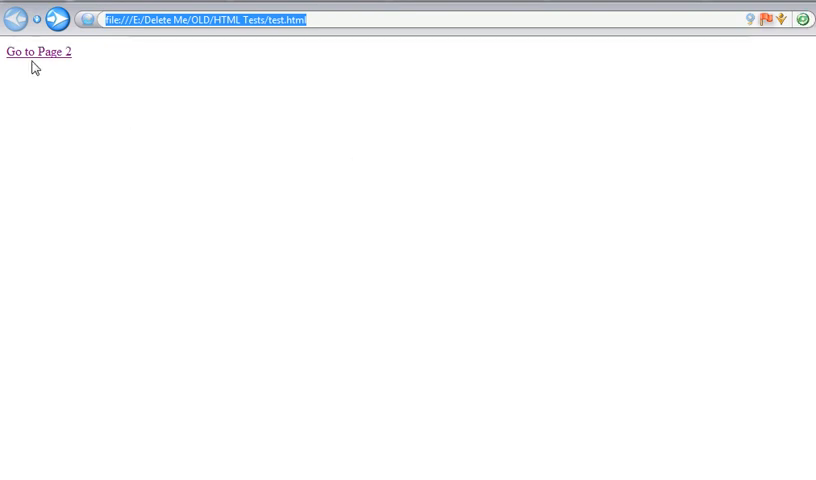
{"action": "mouse_move", "coordinate": [34, 60]}
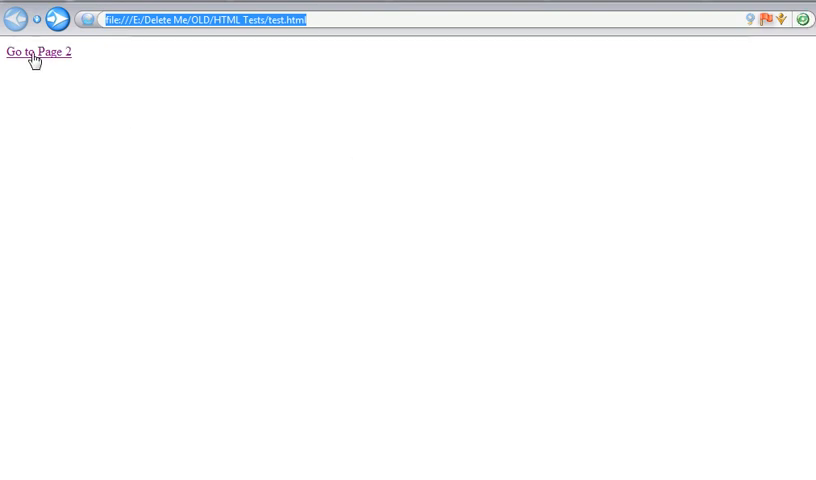
- Follow the link, accept the confirmation to reach test2.html, go back and trigger it again
{"action": "left_click", "coordinate": [36, 52]}
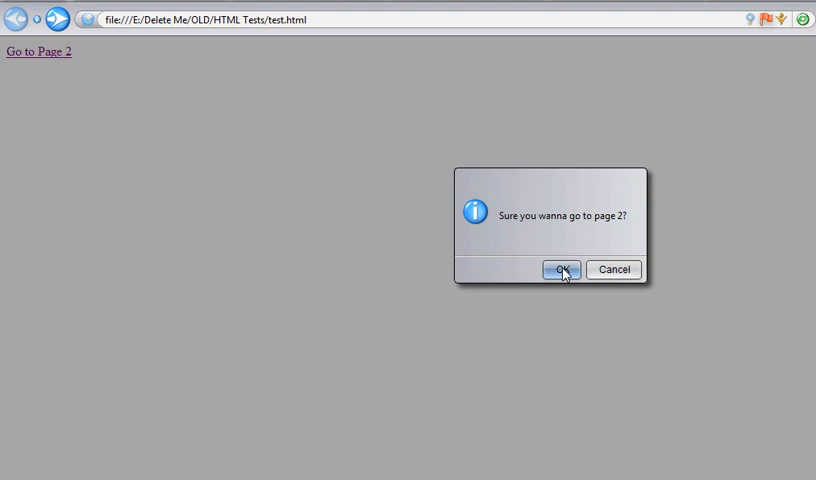
{"action": "left_click", "coordinate": [560, 270]}
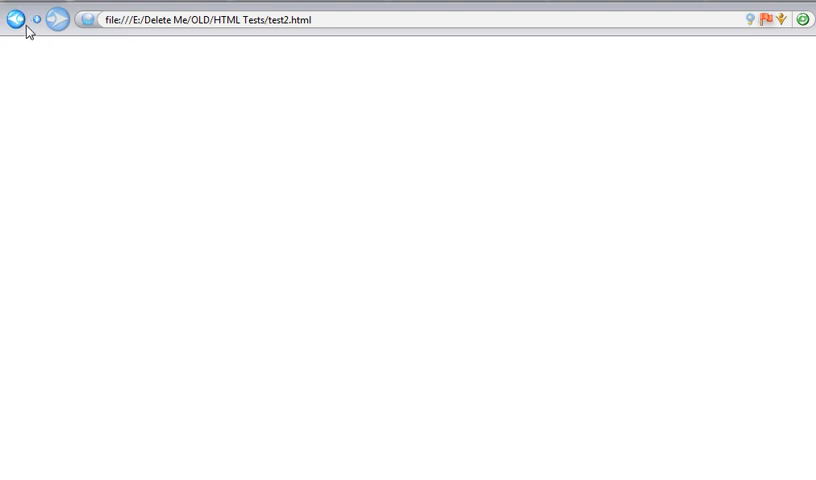
{"action": "left_click", "coordinate": [20, 20]}
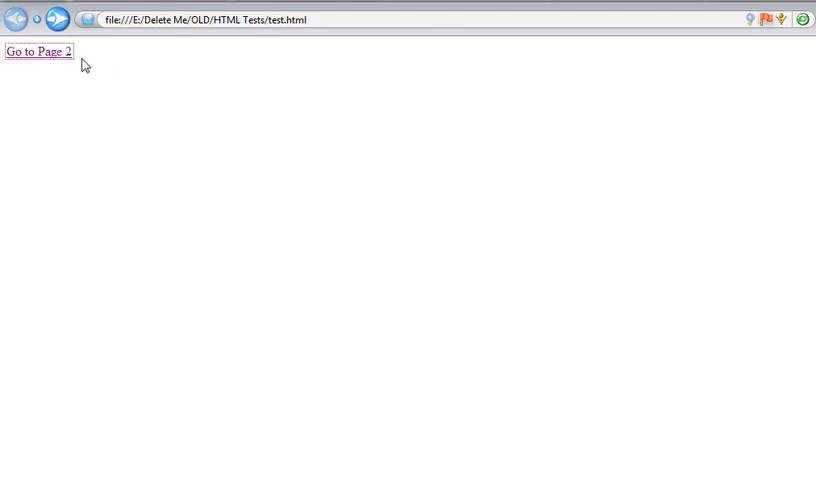
{"action": "left_click", "coordinate": [38, 52]}
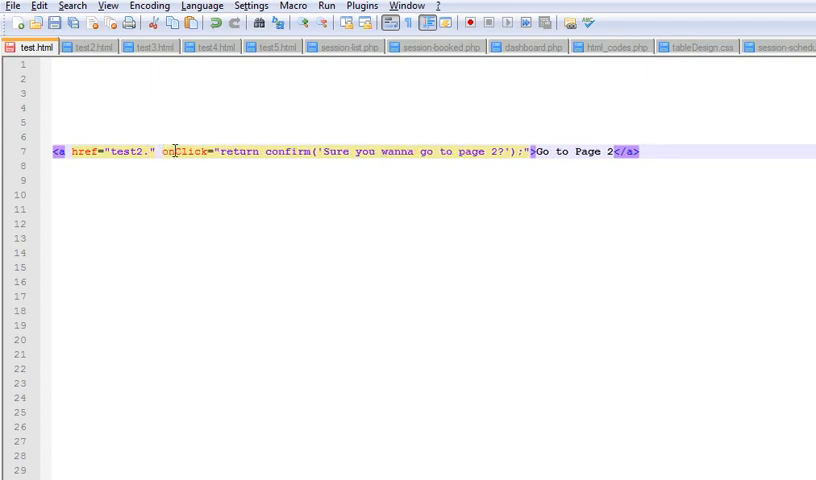
- Change the link's href target from test2.html to test2.php?id=2
{"action": "type", "text": "php"}
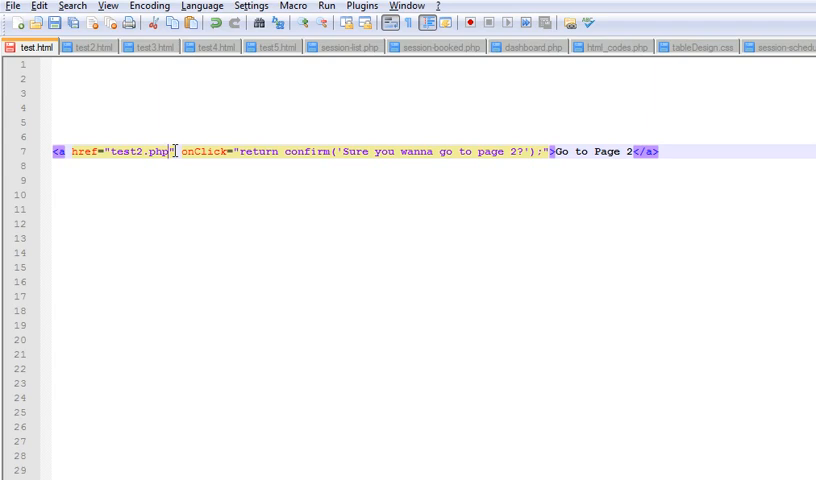
{"action": "type", "text": "?"}
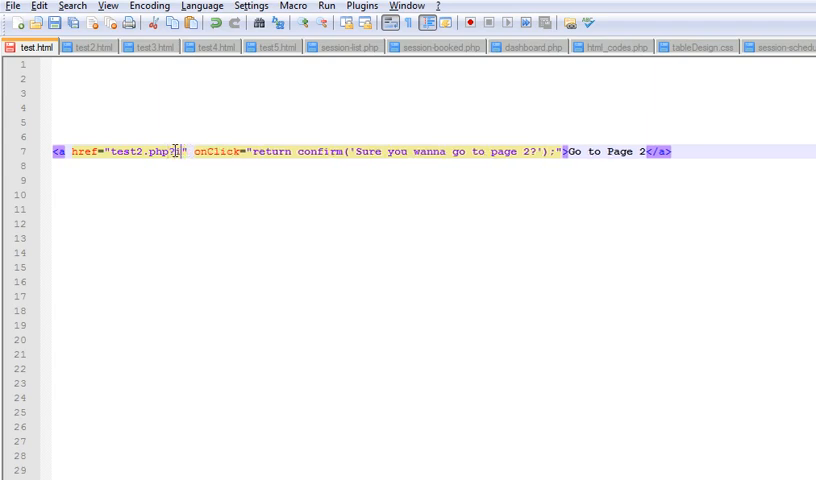
{"action": "type", "text": "id"}
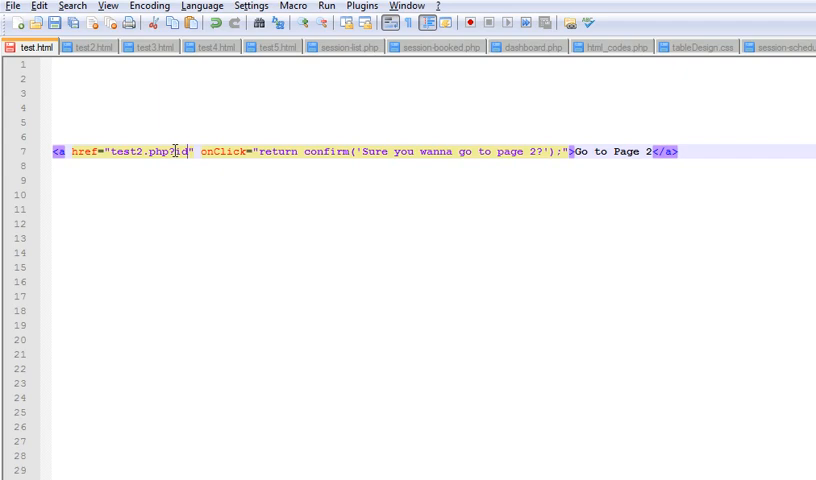
{"action": "type", "text": "=2"}
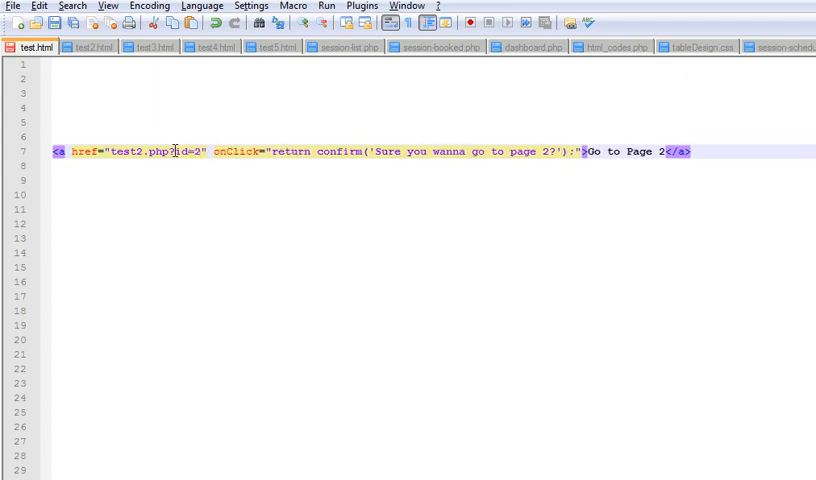
{"action": "left_click", "coordinate": [740, 152]}
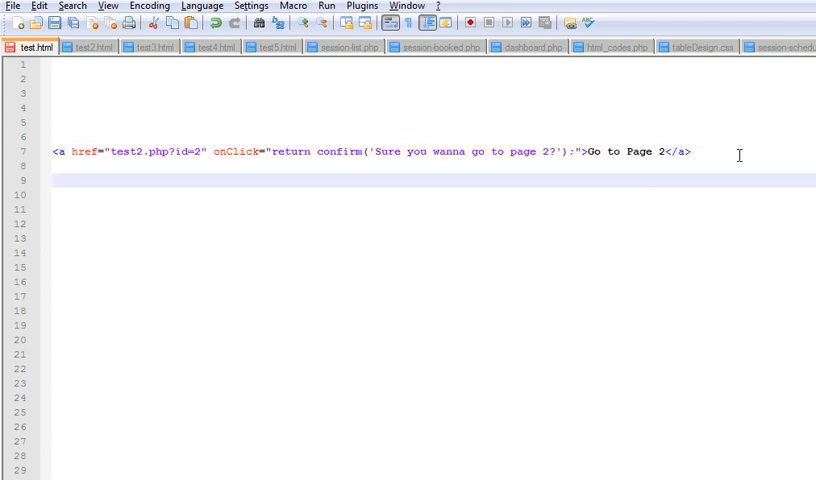